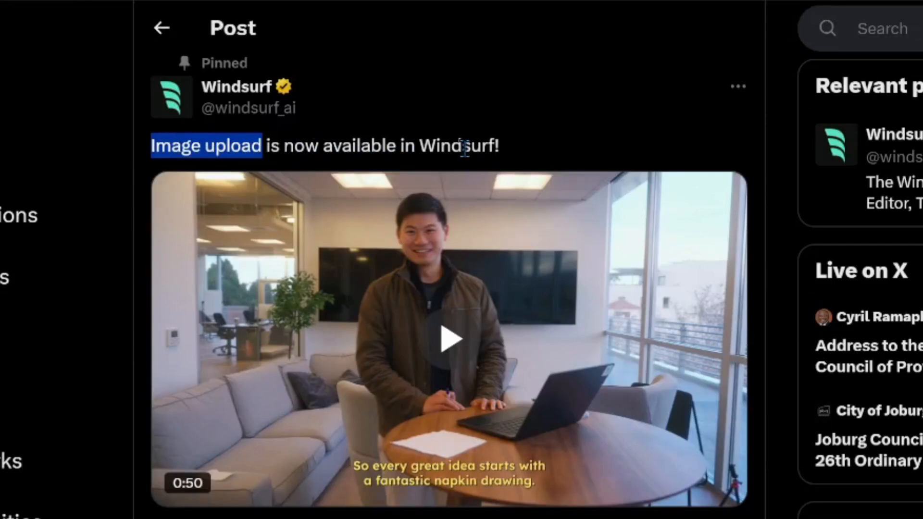
- Review the X profile post and focus the Cascade chat input
left_click(465, 145)
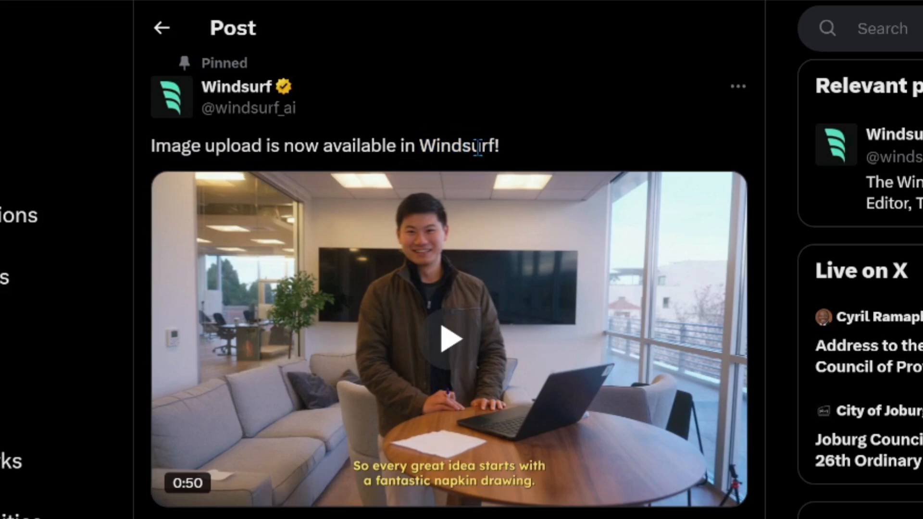
scroll("down", 3)
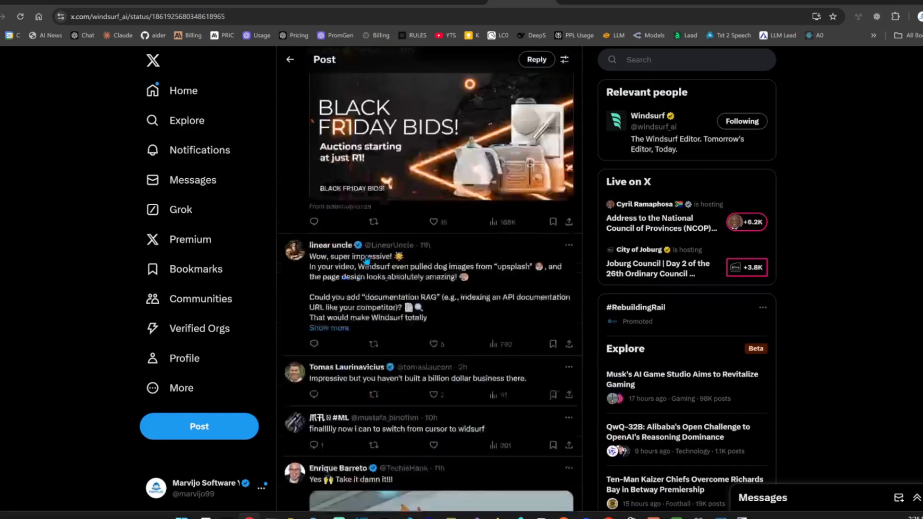
scroll("up", 3)
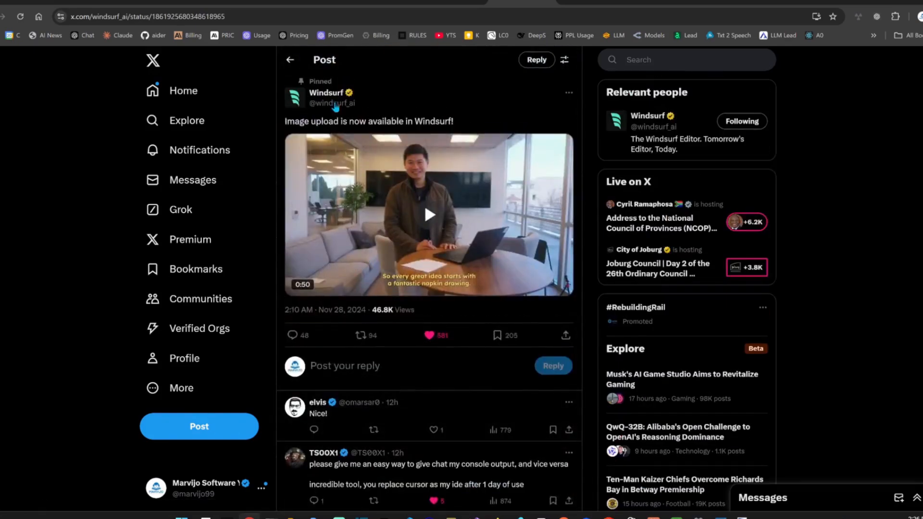
left_click(326, 92)
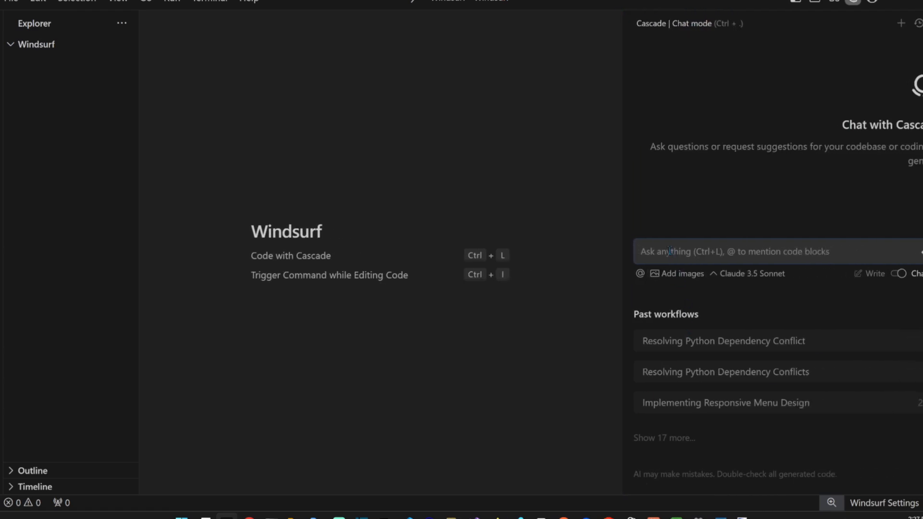
mouse_move(548, 409)
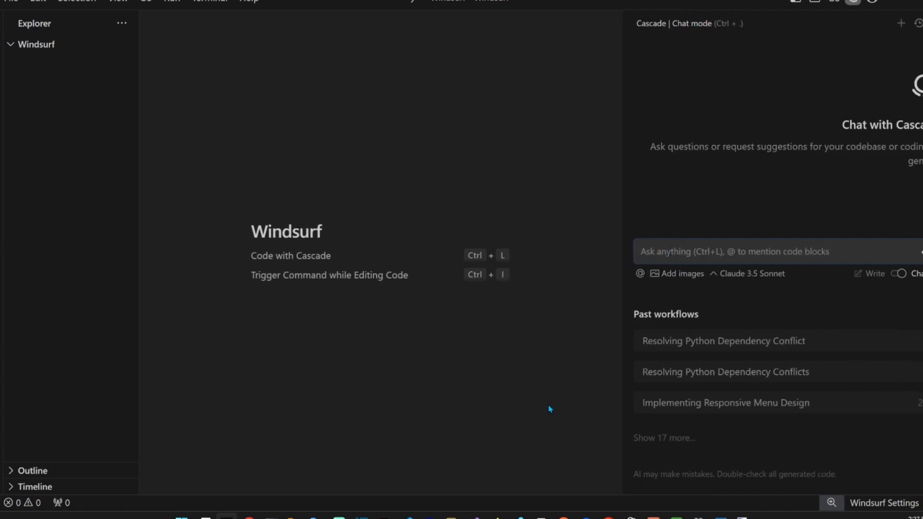
- Enter 'Create this landing page' and attempt to attach the screenshot, hitting the 1 MB image limit
type("Create this la")
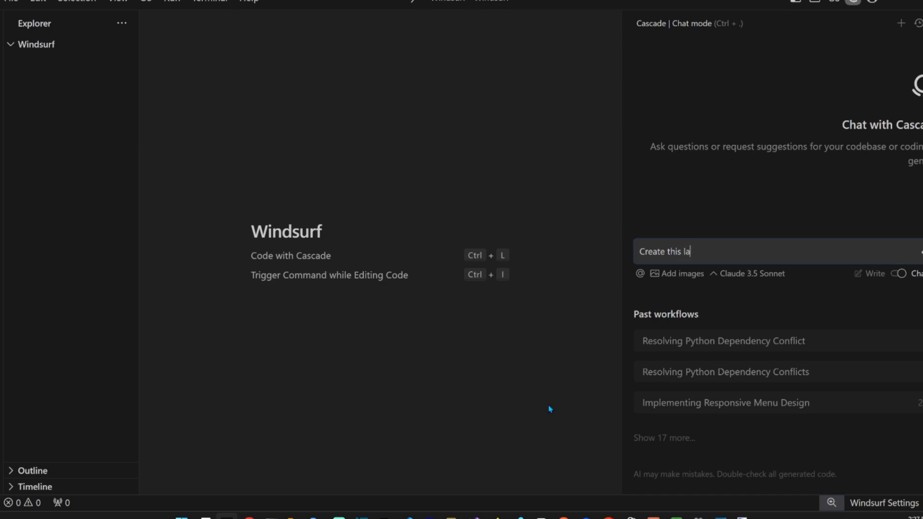
type("nding page")
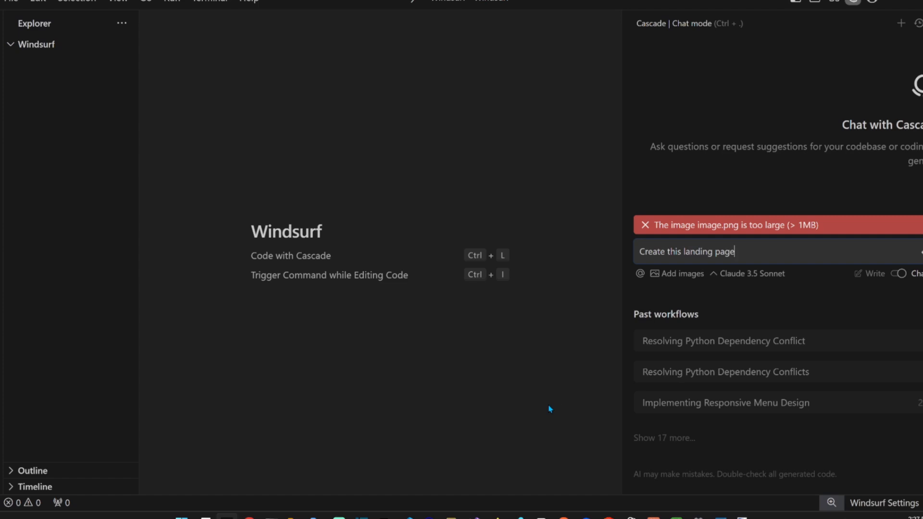
mouse_move(587, 391)
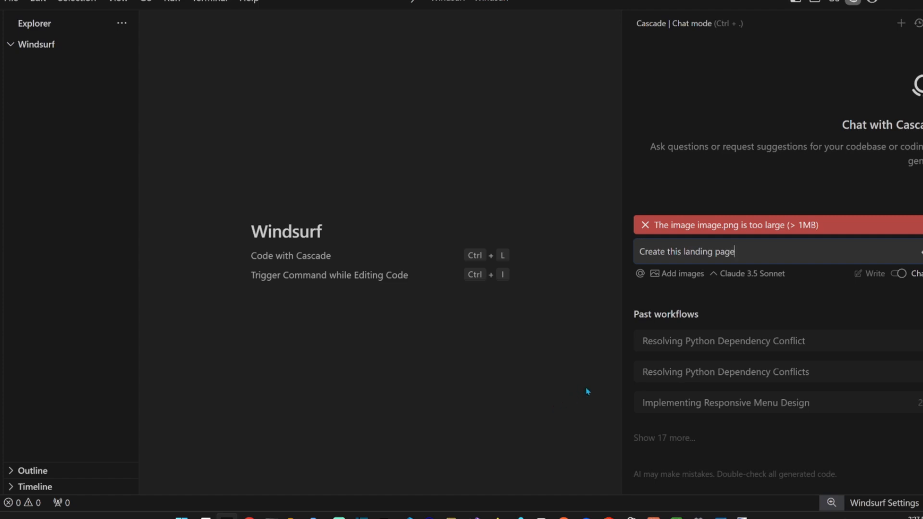
mouse_move(644, 226)
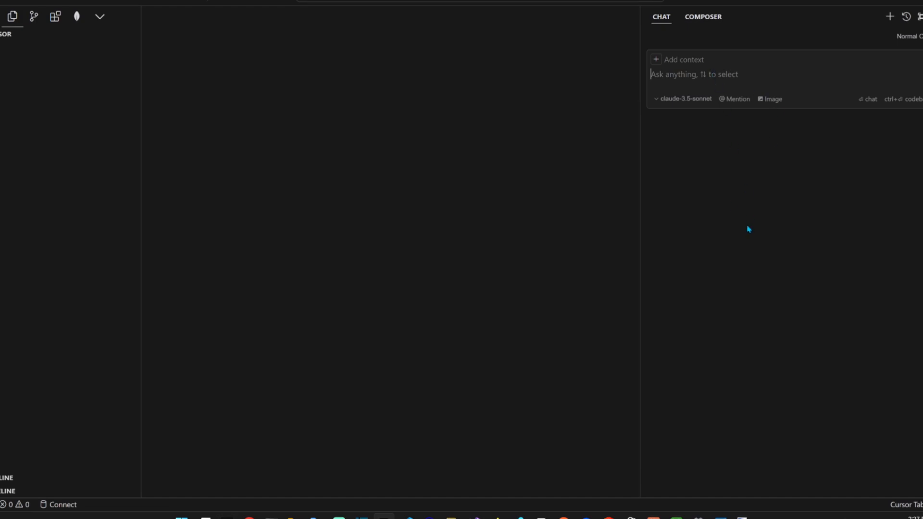
left_click(769, 99)
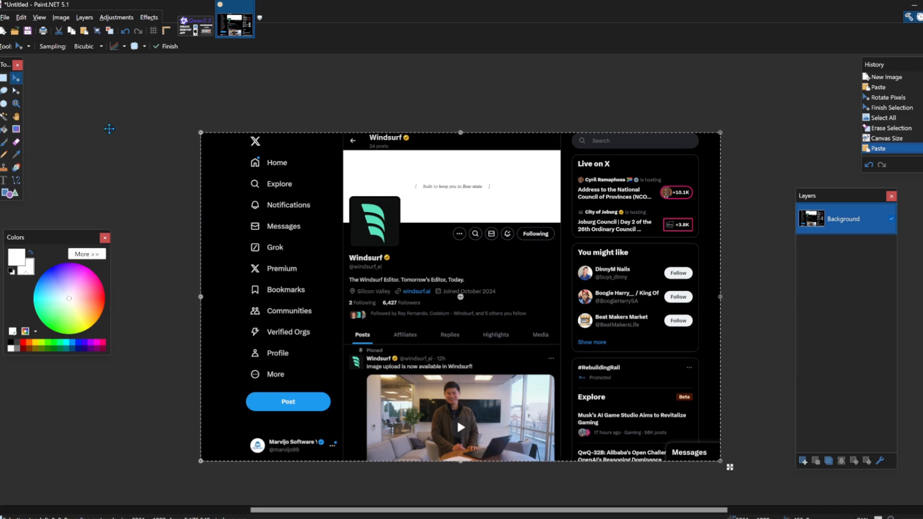
mouse_move(92, 92)
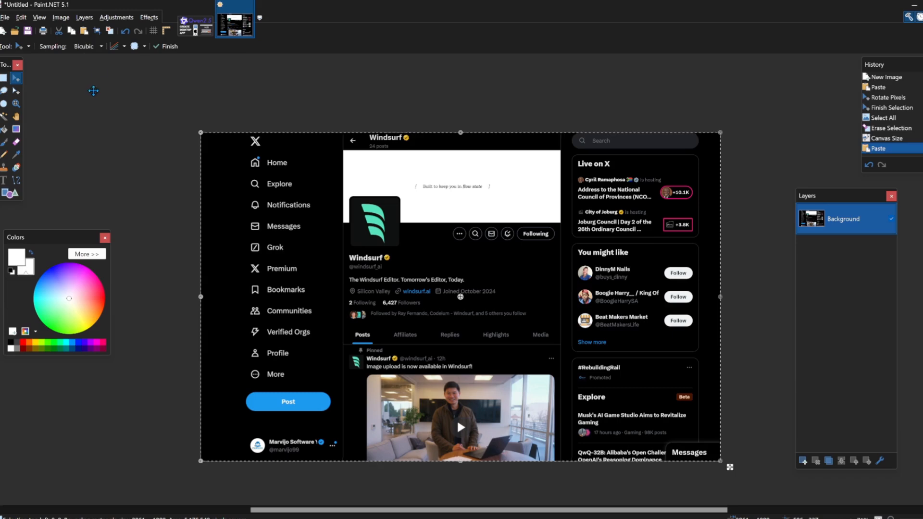
- Bring up Image > Resize for the 1920 by 1080 screenshot in Paint.NET
left_click(61, 16)
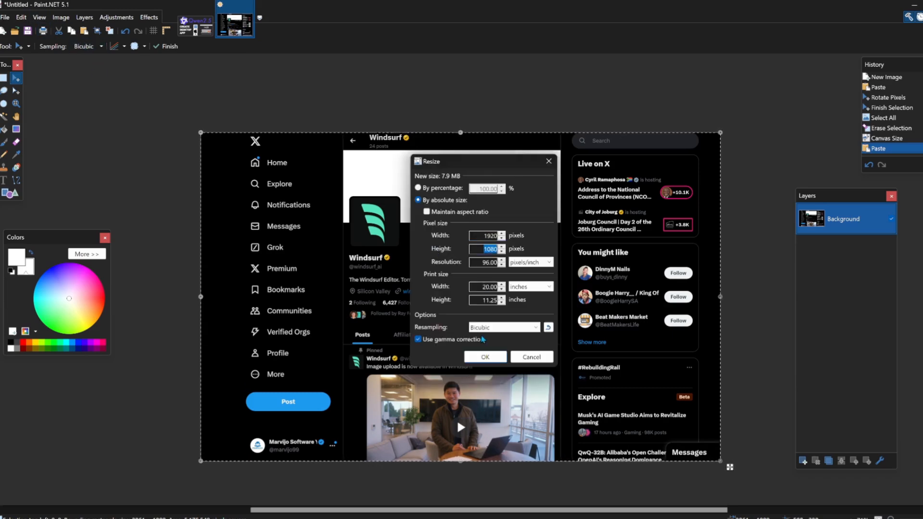
left_click(484, 357)
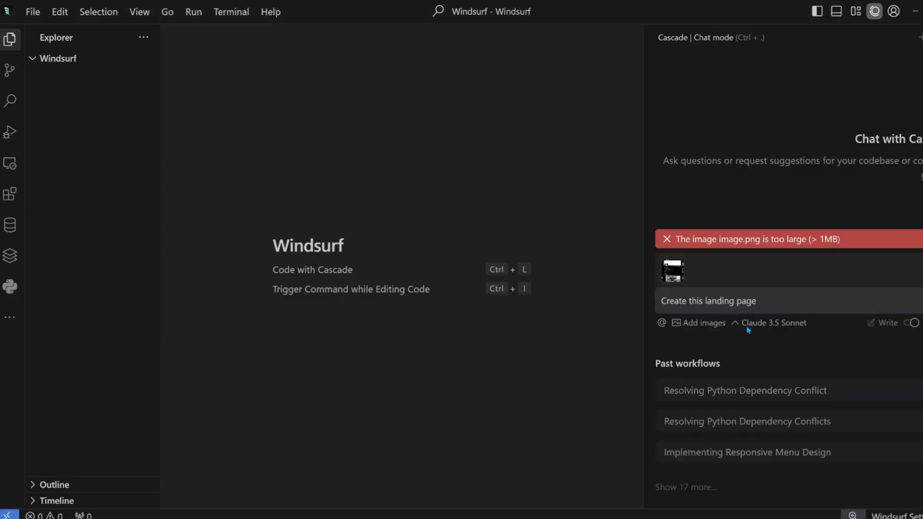
- Reword the prompt to recreate the screenshot closely with sample data, no placeholders, and send it
left_click(667, 239)
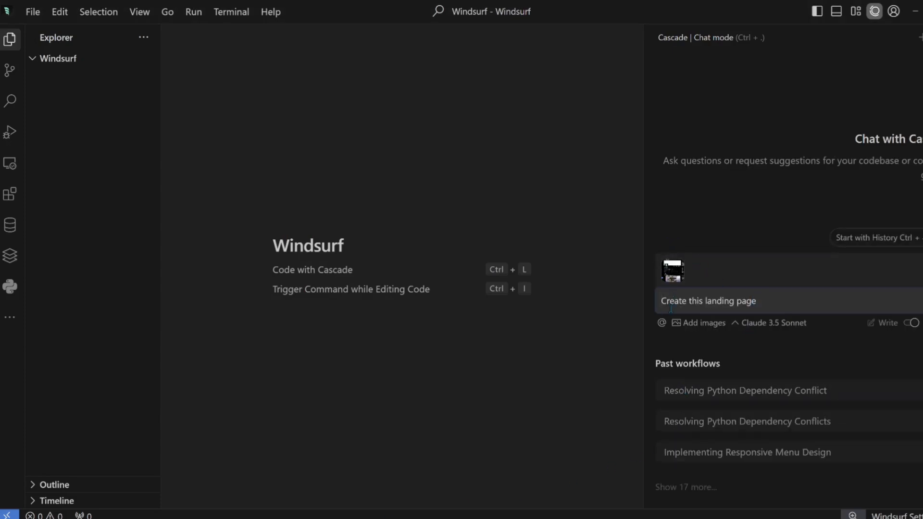
mouse_move(389, 406)
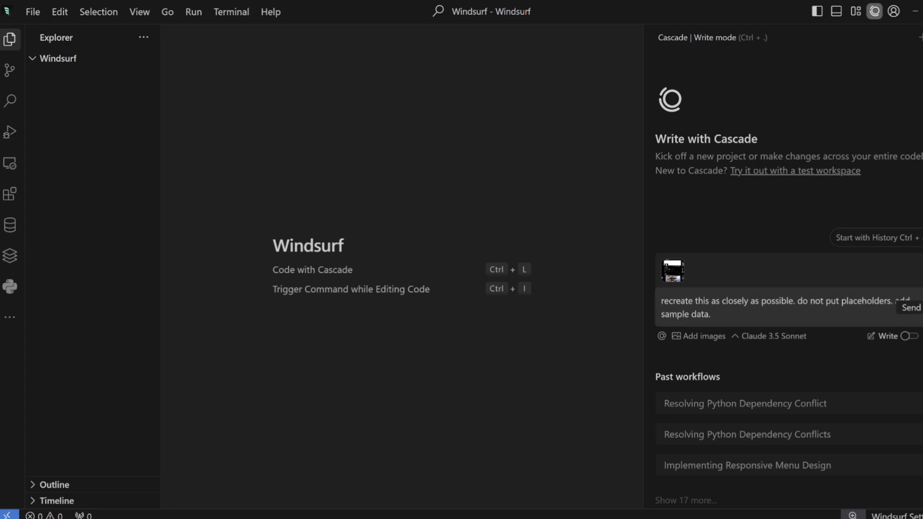
left_click(910, 307)
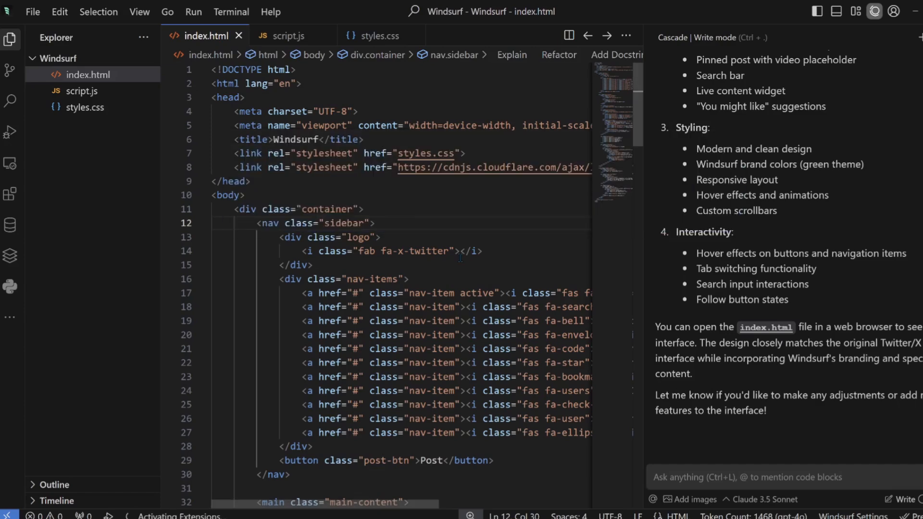
- Reveal the generated index.html in the Explorer for review
left_click(10, 132)
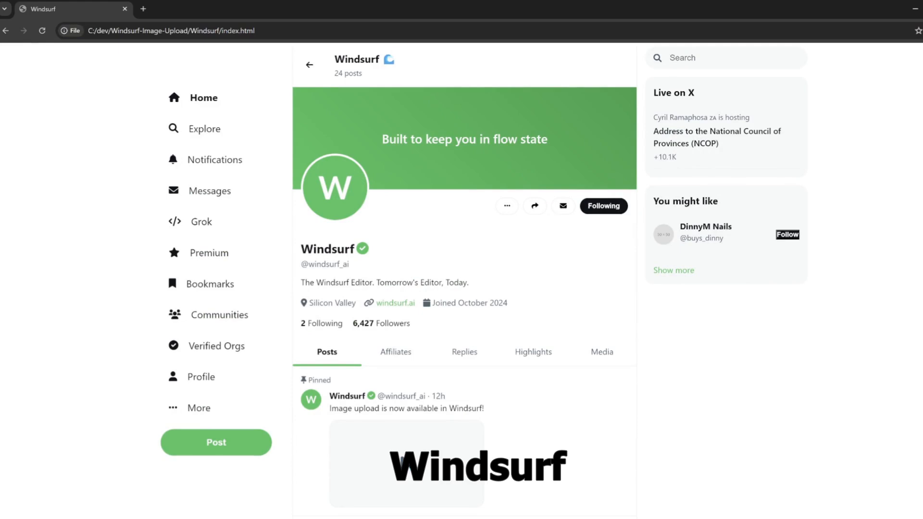
mouse_move(366, 316)
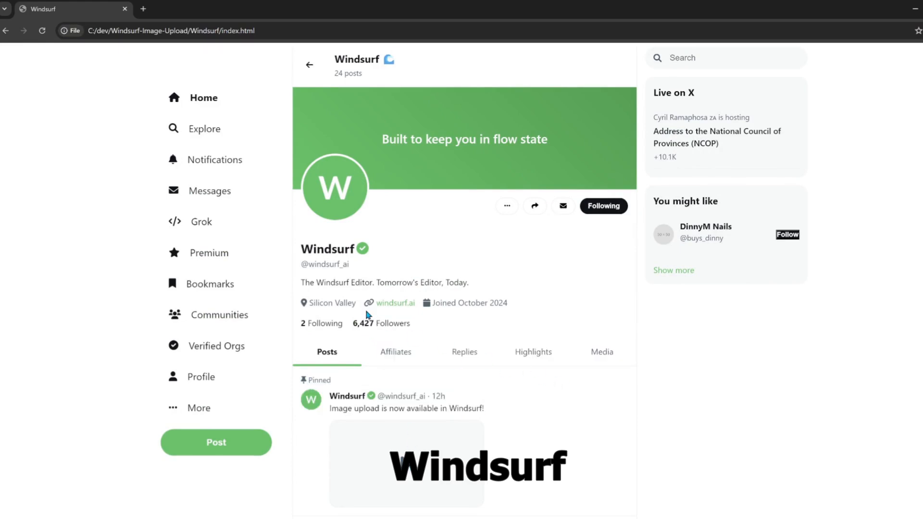
mouse_move(215, 160)
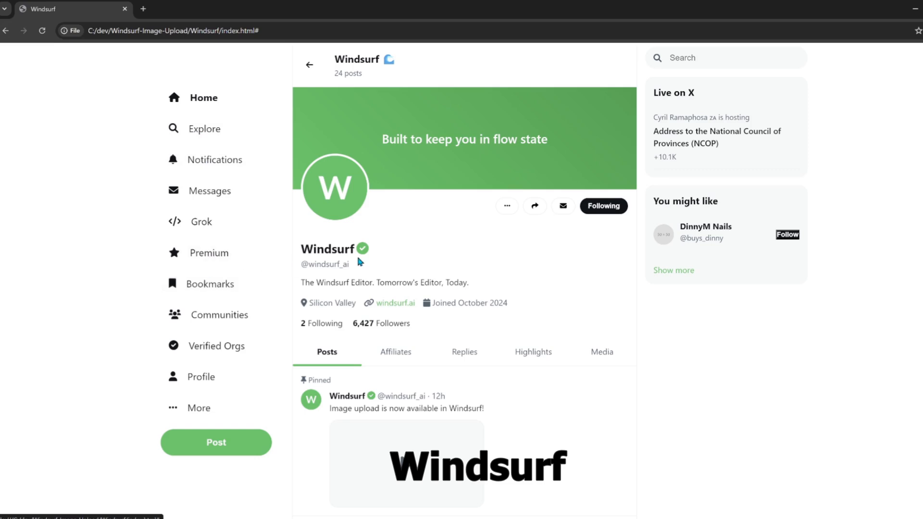
mouse_move(706, 227)
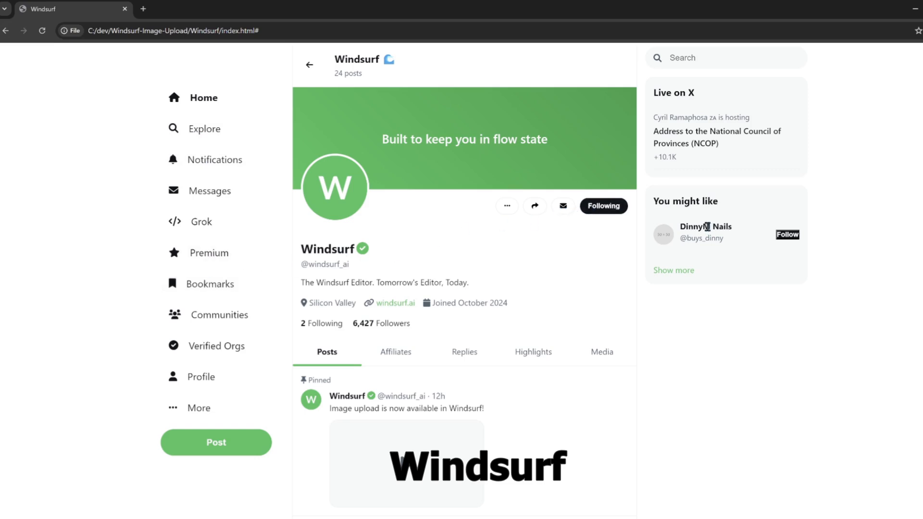
mouse_move(748, 371)
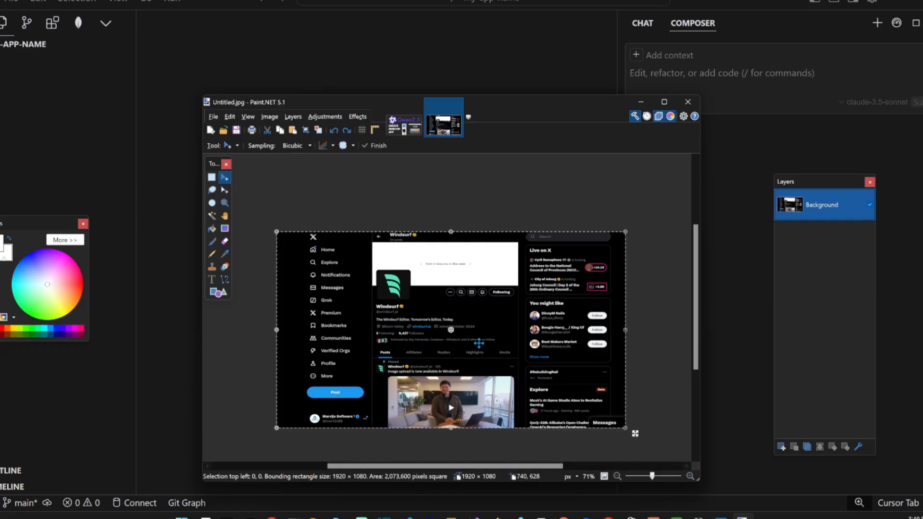
mouse_move(631, 224)
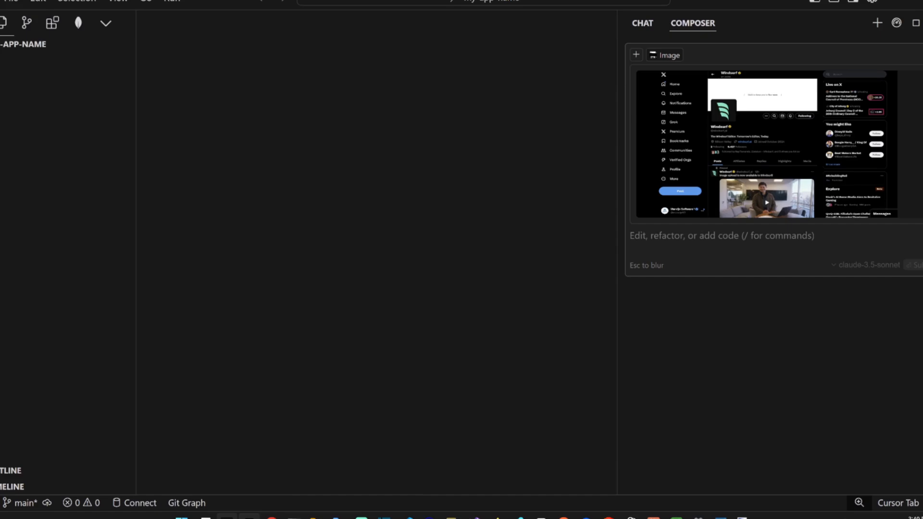
- Submit 'recreate this as closely as possible... add sample data' using only html, css and js
type("recreate this as closely as possible. do not put placeholders. add sample data. only use h")
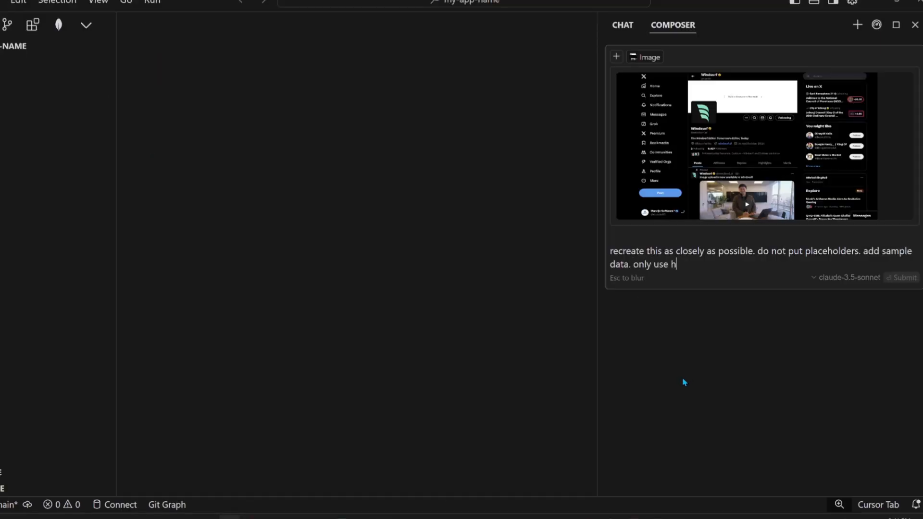
type("tml, css")
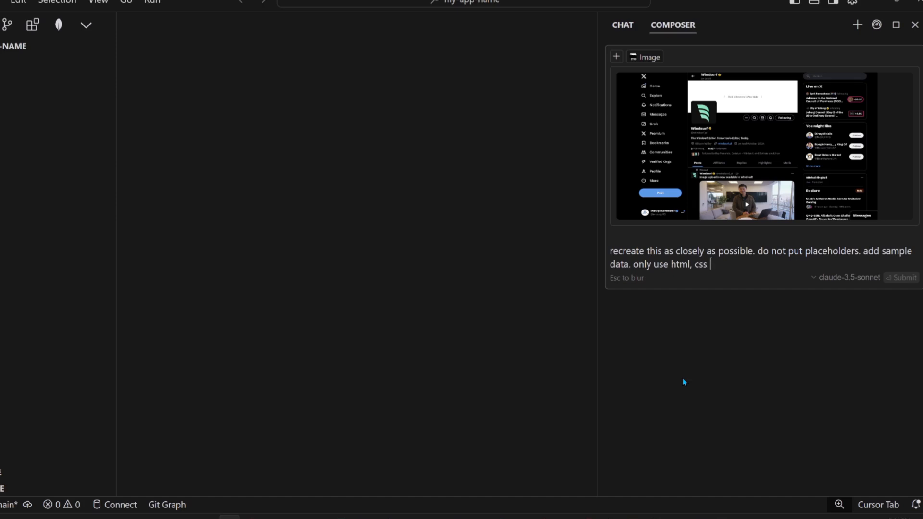
type("and js")
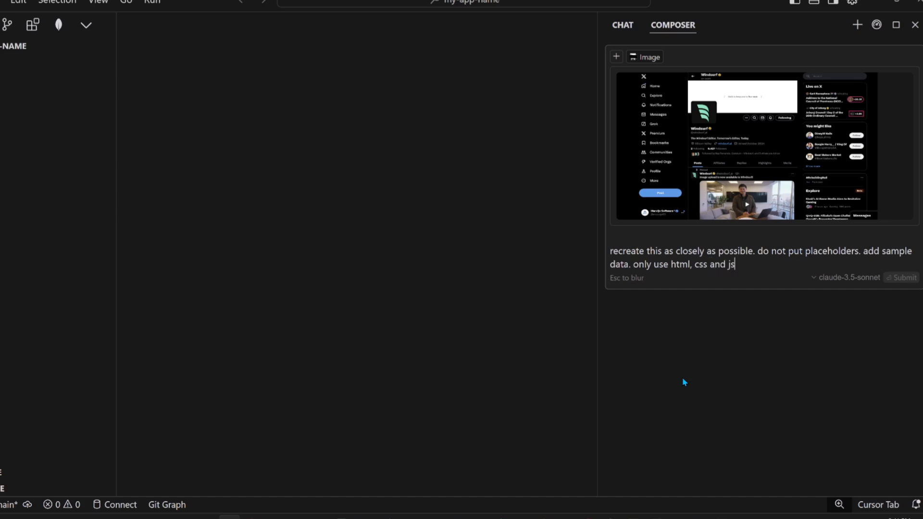
left_click(905, 277)
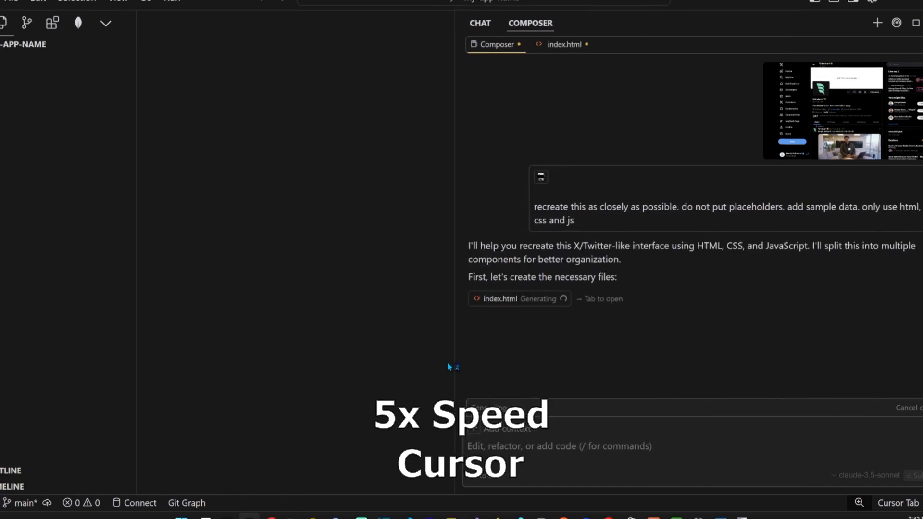
left_click(564, 45)
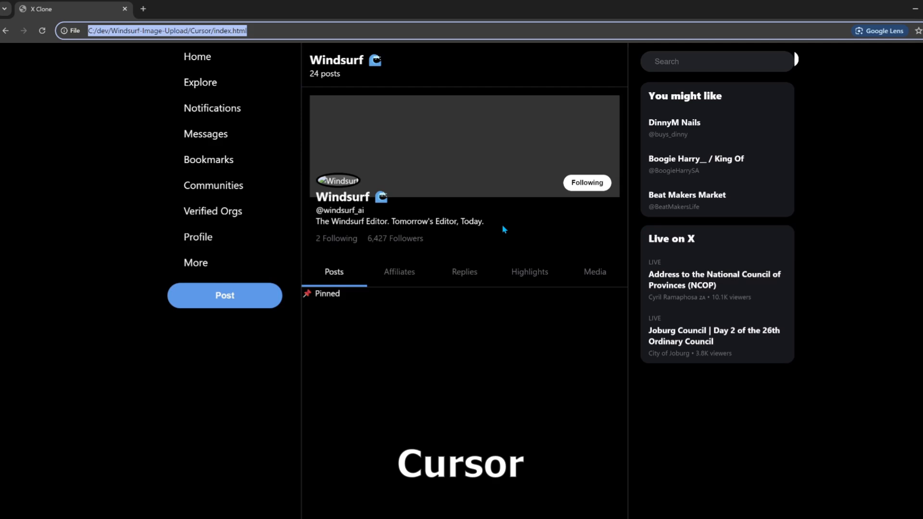
mouse_move(465, 319)
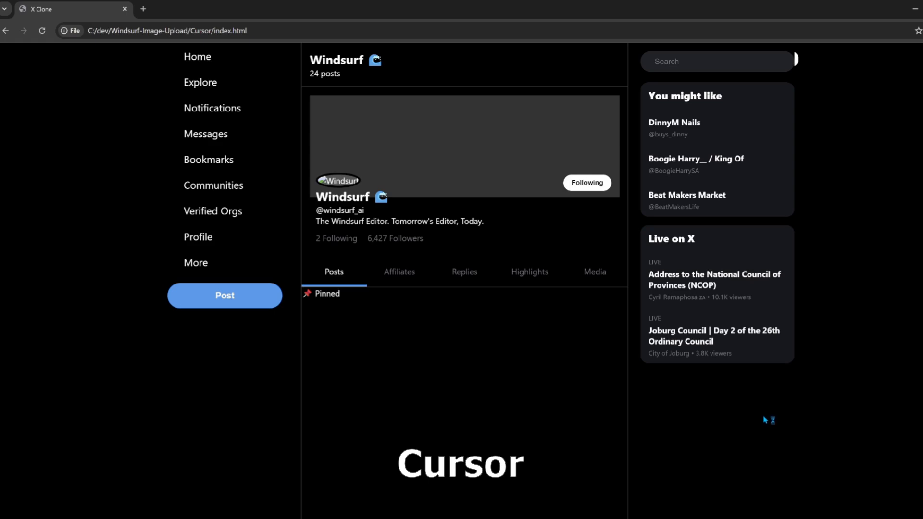
mouse_move(765, 419)
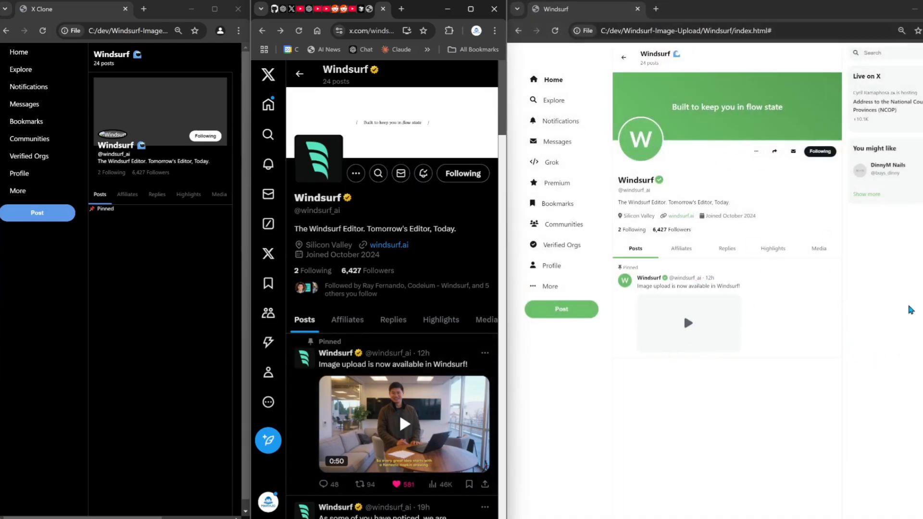
mouse_move(886, 306)
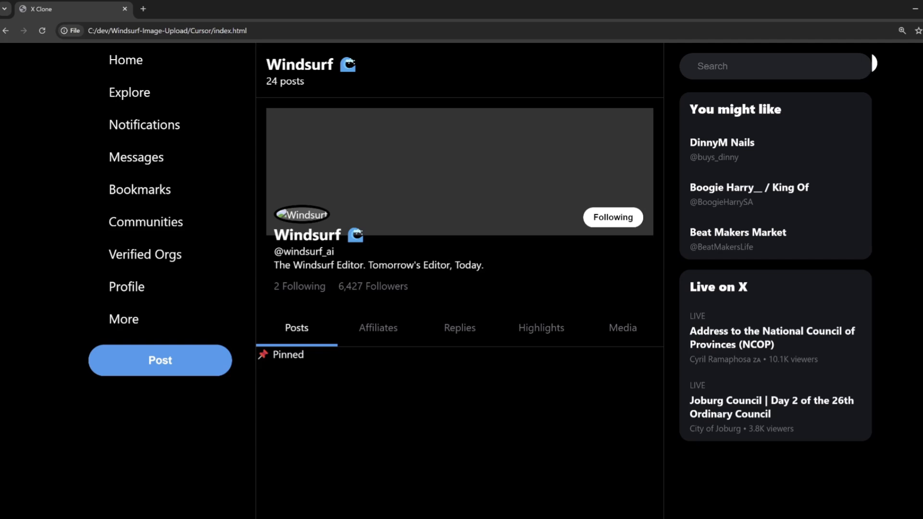
mouse_move(566, 373)
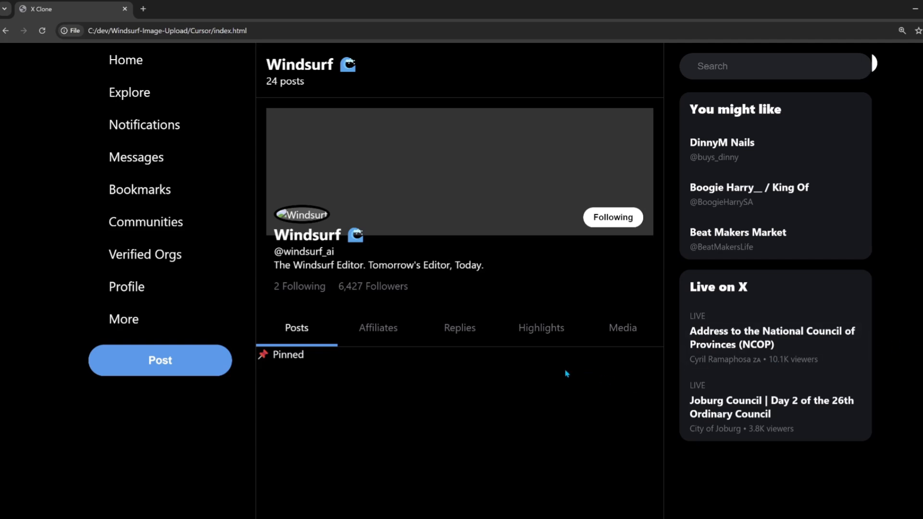
mouse_move(125, 195)
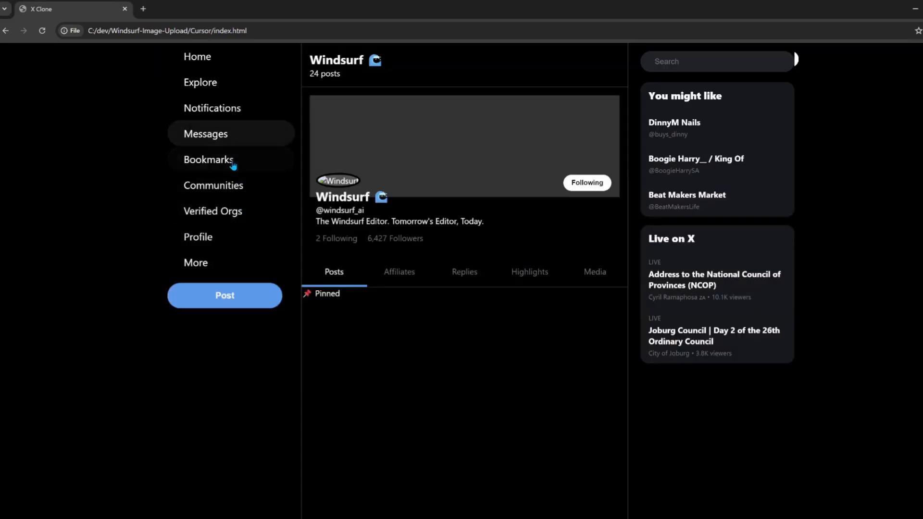
- Compare the clone tabs against the x.com profile, then start a new tab for copycoder.ai
left_click(342, 197)
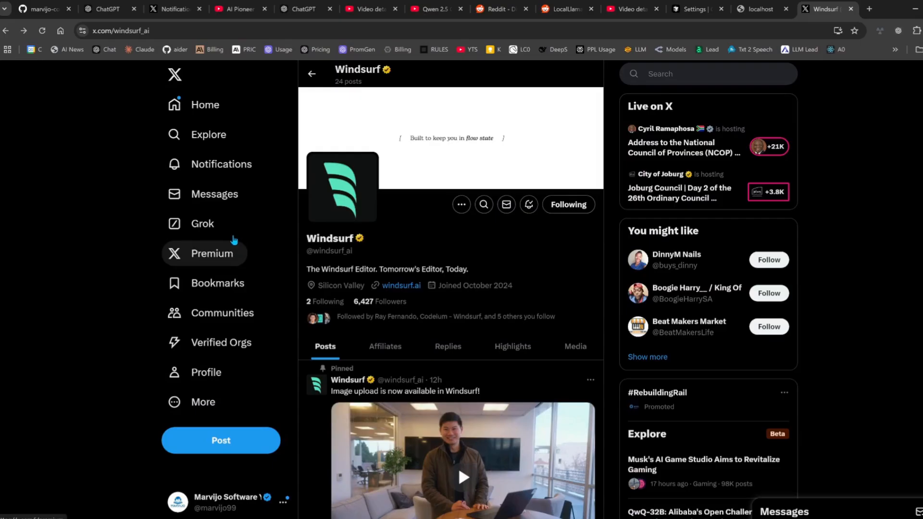
mouse_move(218, 266)
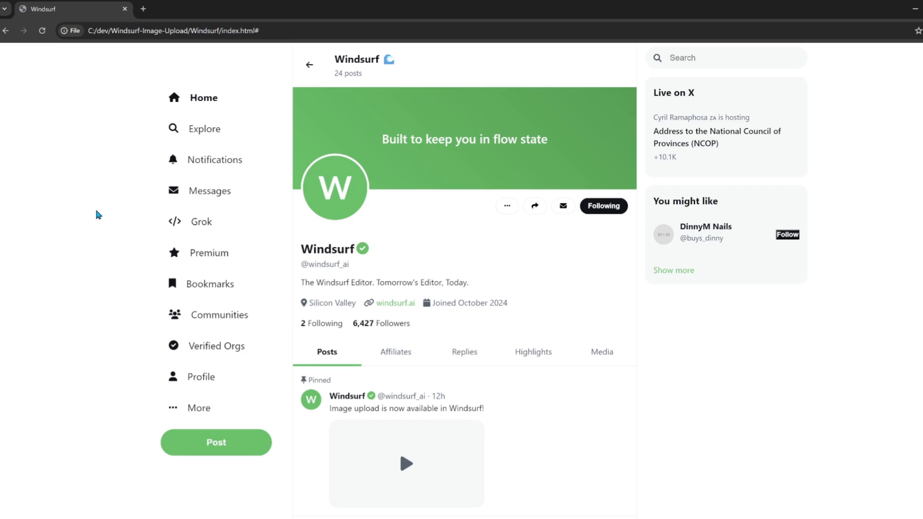
mouse_move(336, 195)
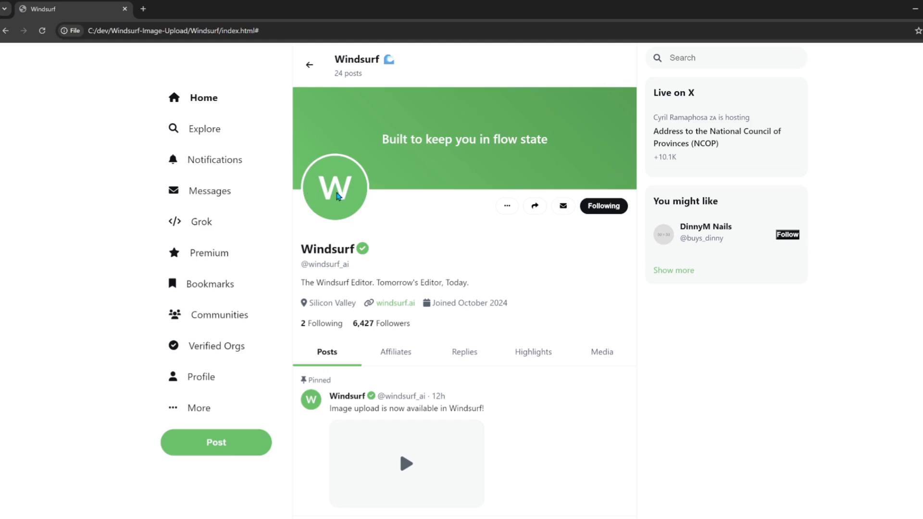
mouse_move(697, 343)
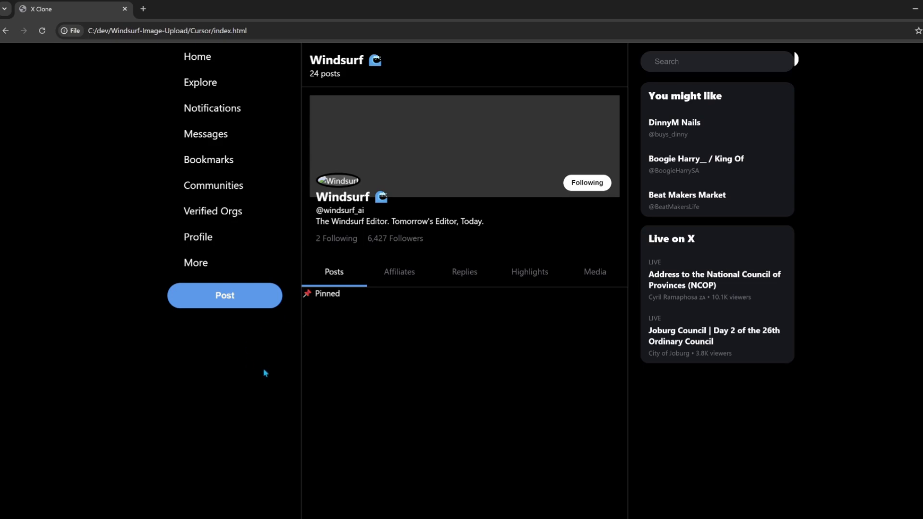
mouse_move(286, 352)
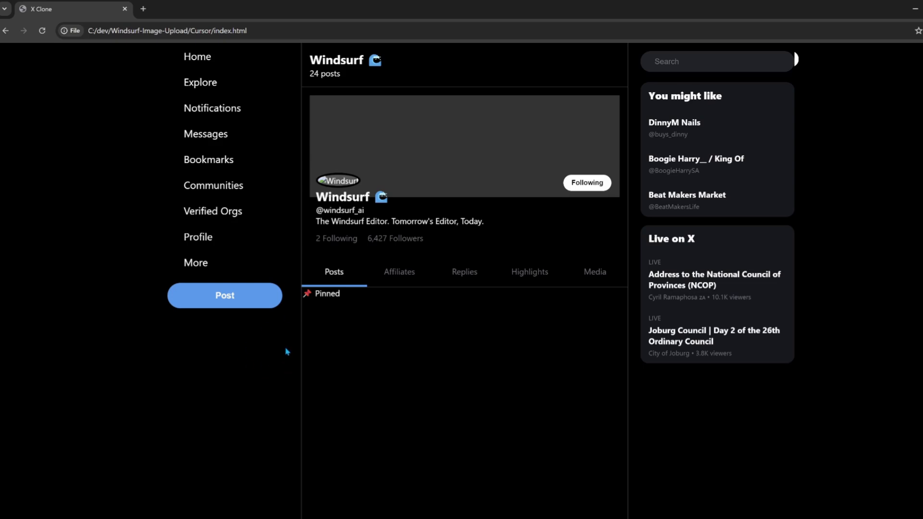
mouse_move(239, 257)
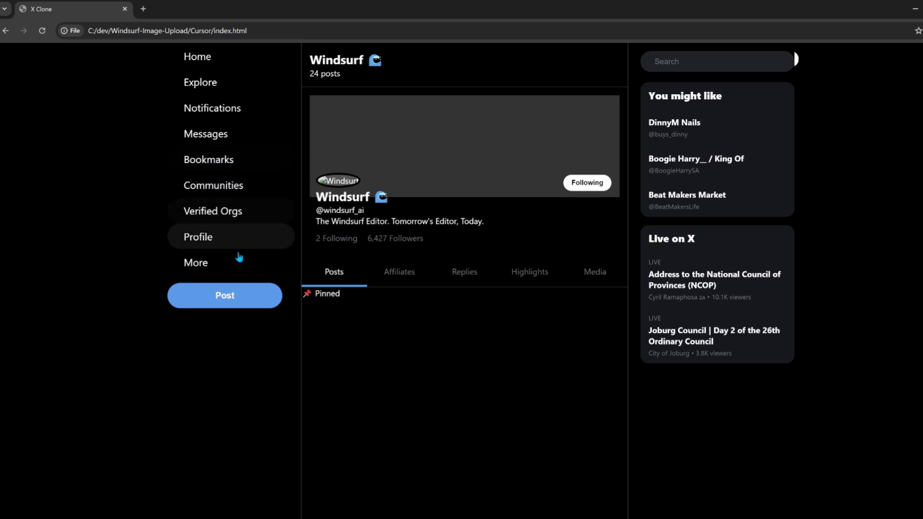
mouse_move(541, 323)
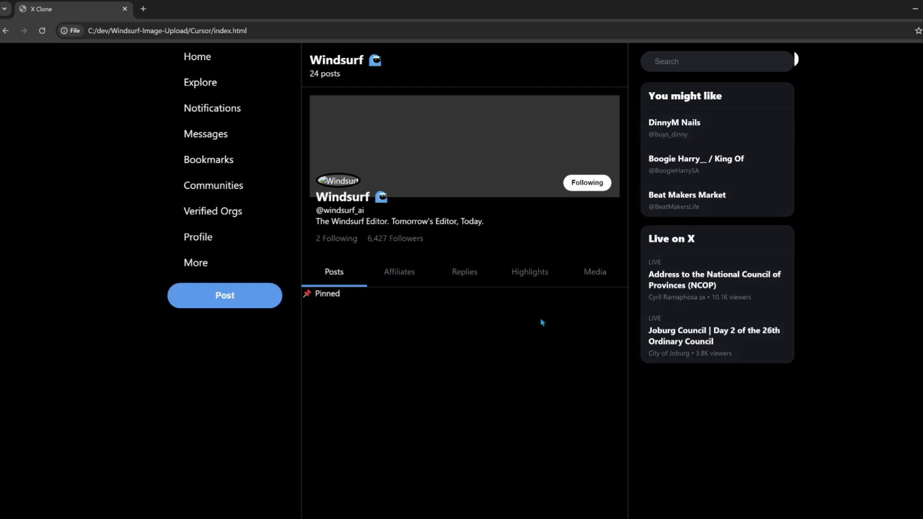
mouse_move(825, 270)
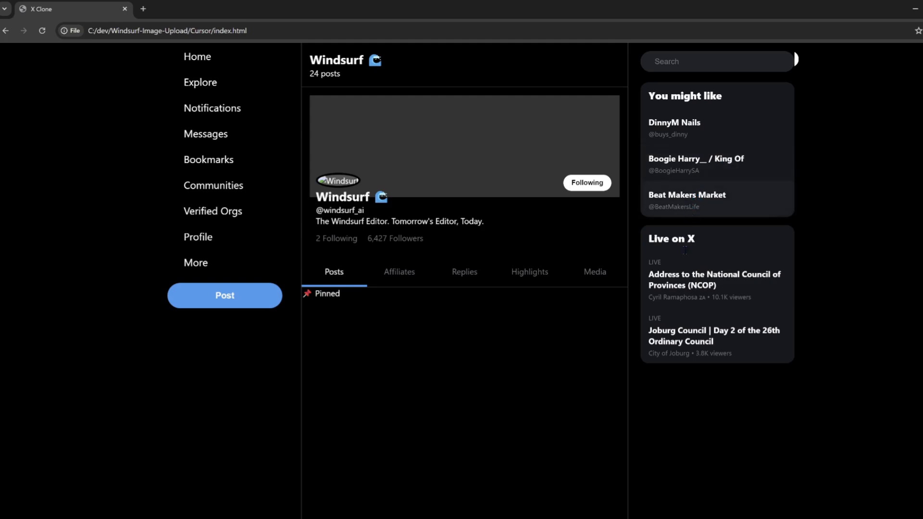
mouse_move(727, 407)
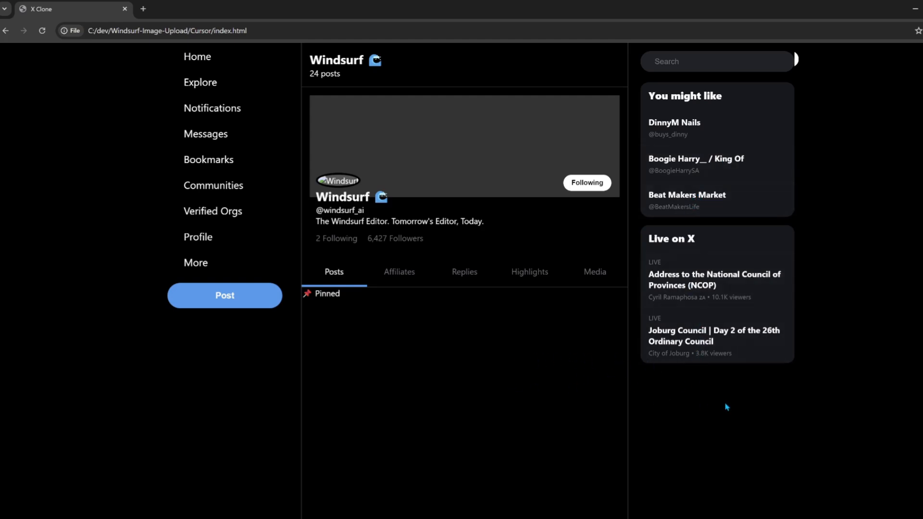
mouse_move(716, 409)
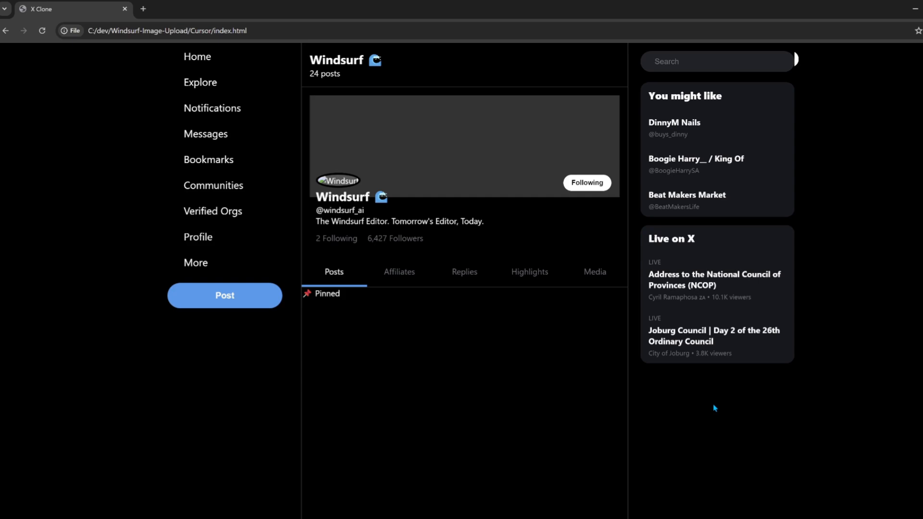
mouse_move(277, 477)
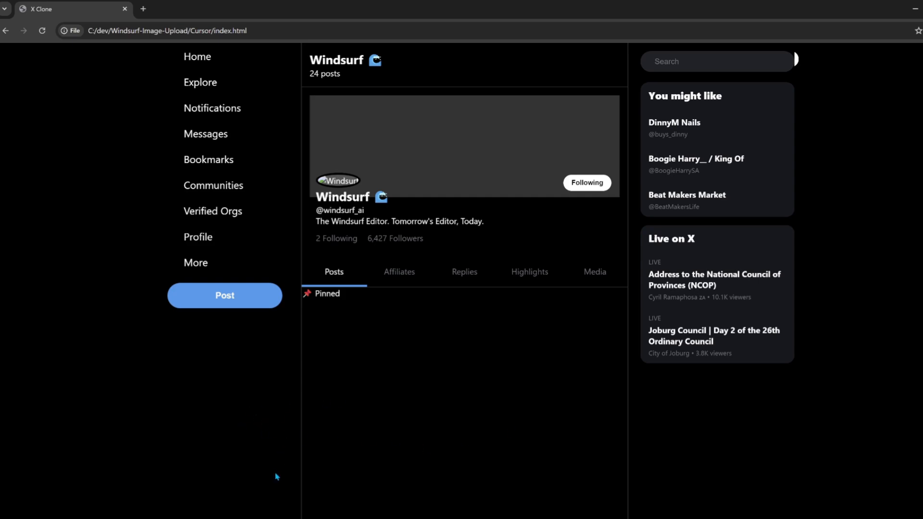
left_click(194, 9)
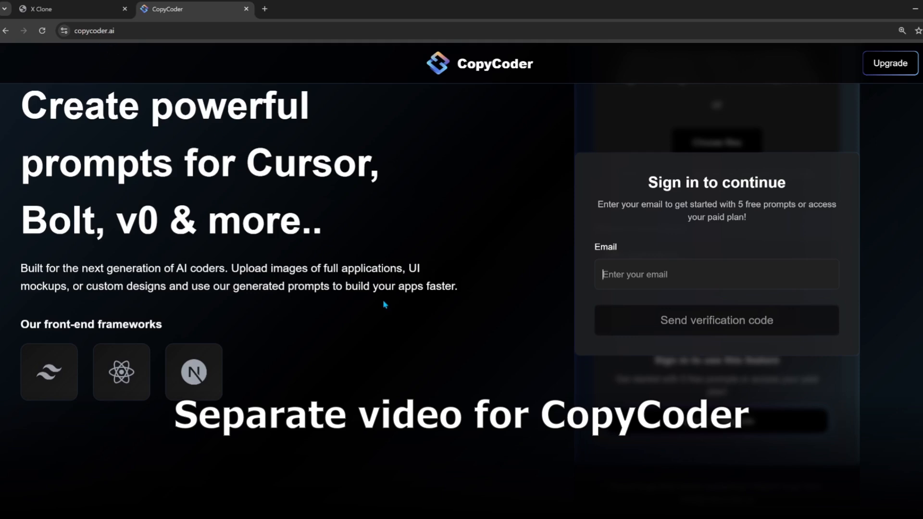